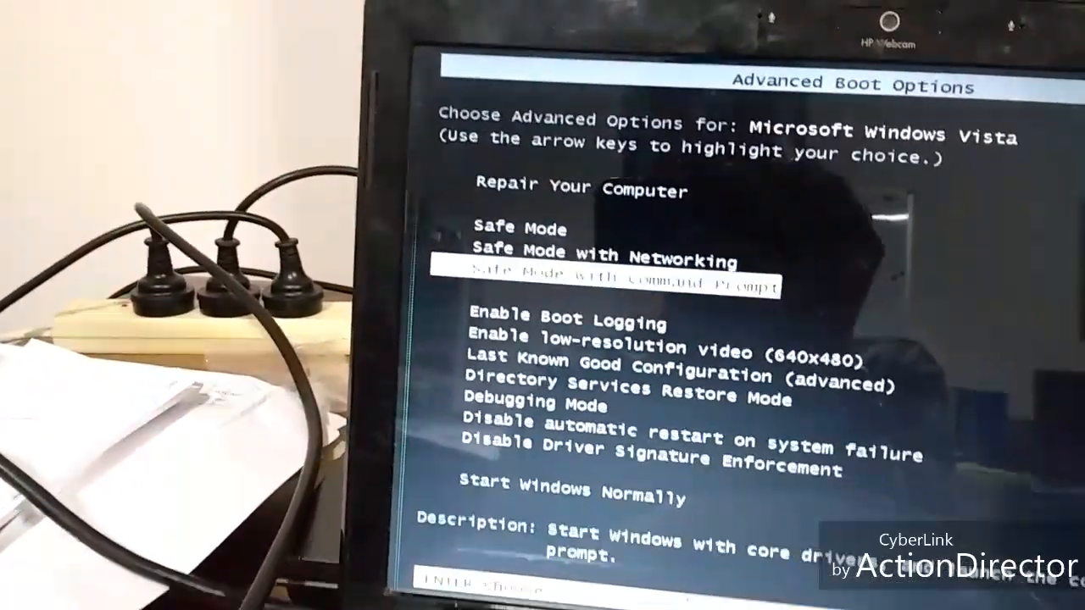
# Highlight Repair Your Computer in Windows Advanced Boot Options and start it.
pyautogui.press('down')
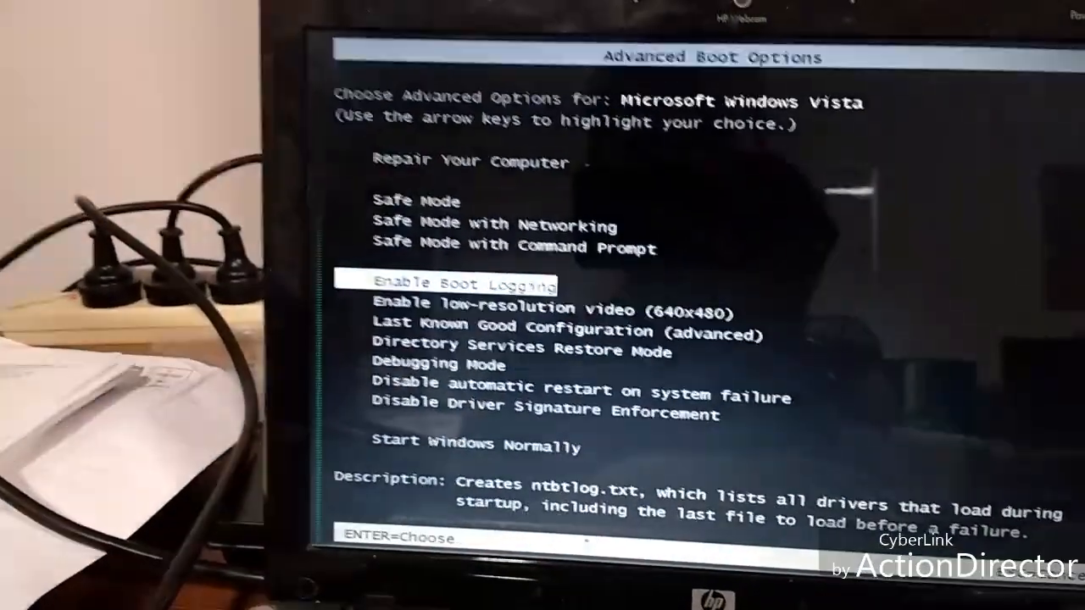
pyautogui.press('up')
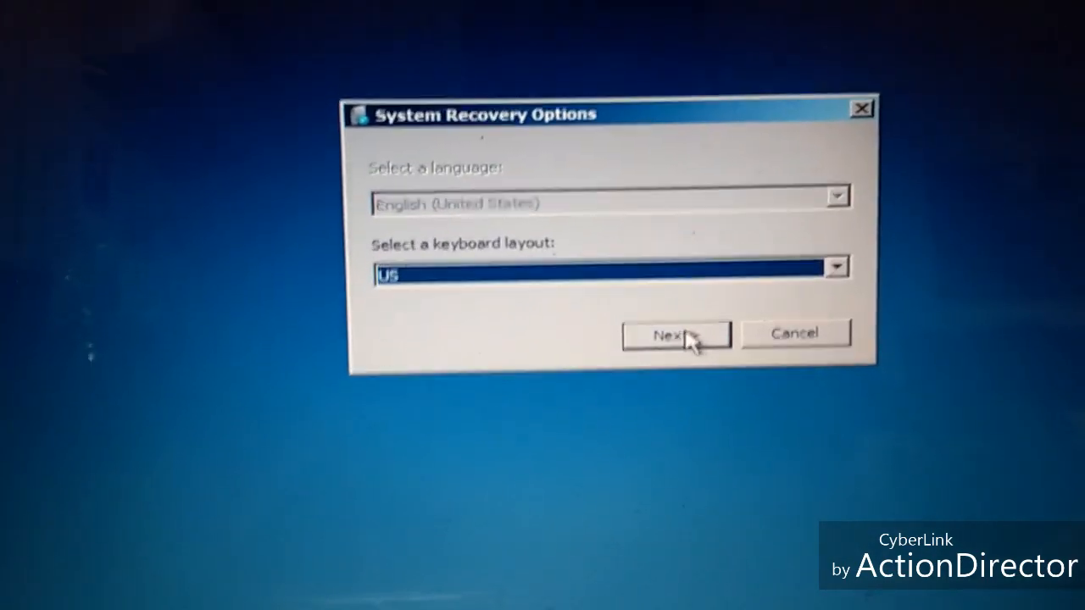
# Accept the US keyboard layout, try the Guest account, and dismiss the disabled-account error.
pyautogui.click(676, 334)
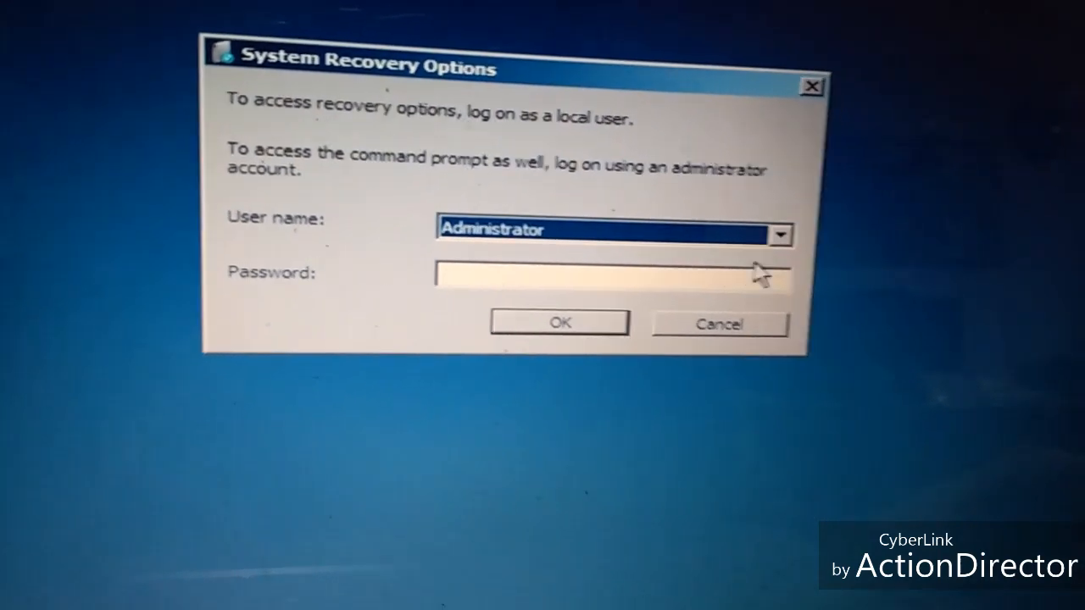
pyautogui.click(780, 234)
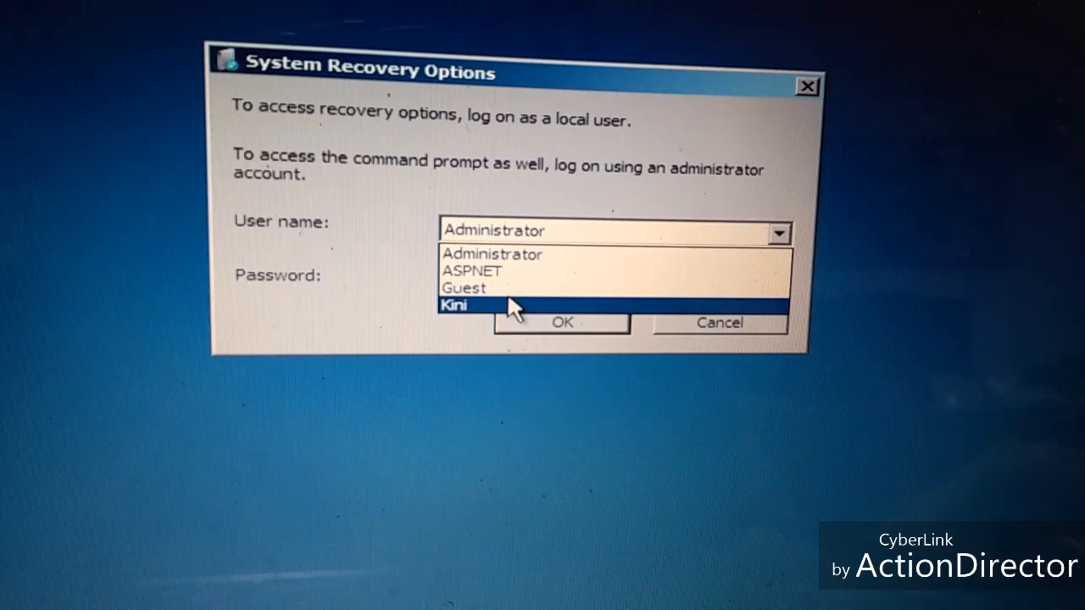
pyautogui.click(462, 287)
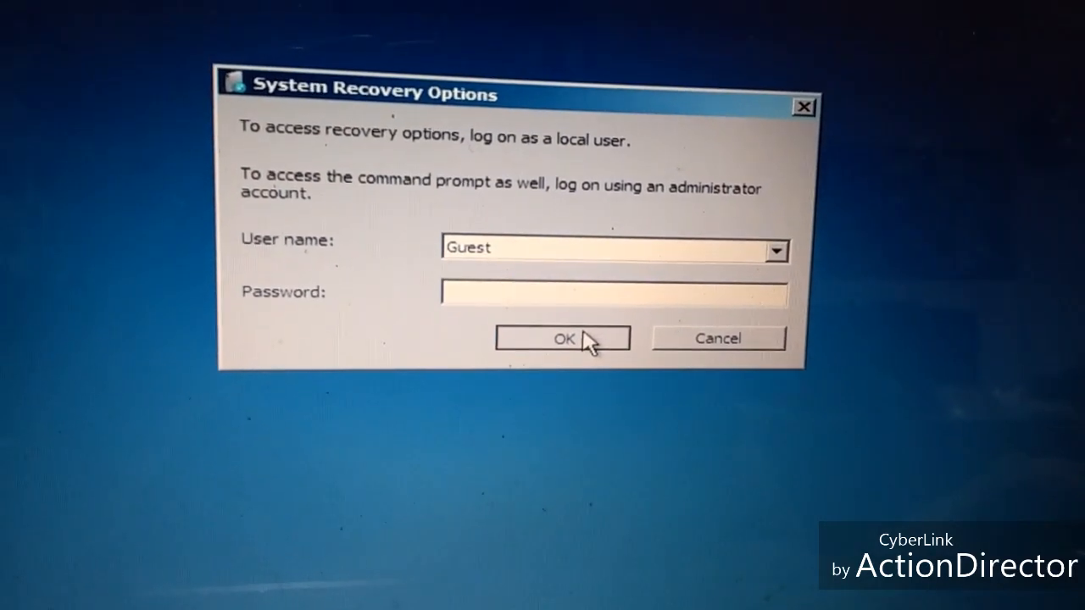
pyautogui.click(562, 338)
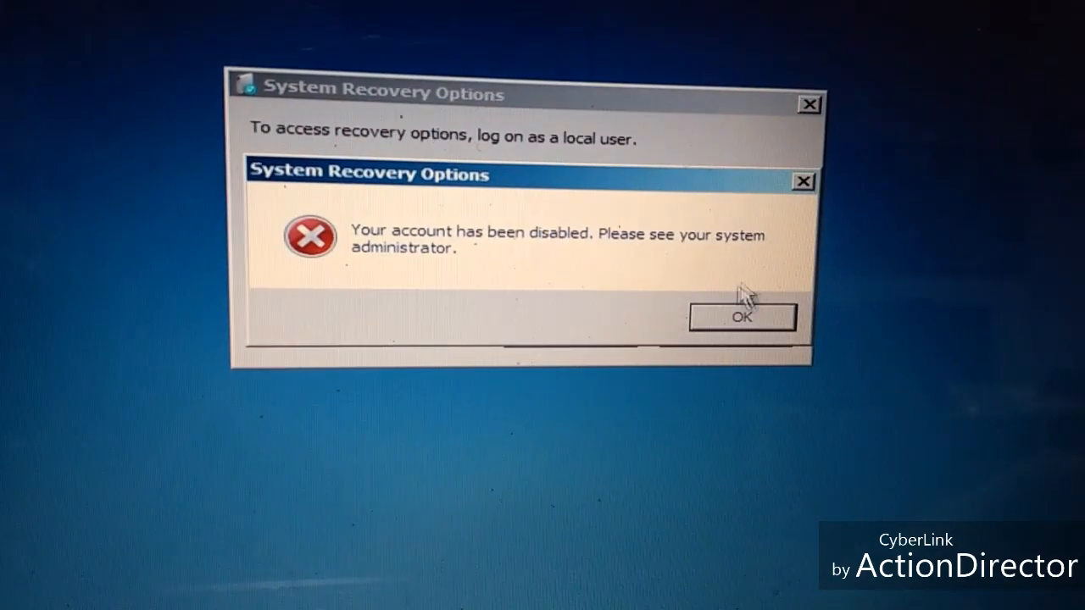
pyautogui.click(741, 317)
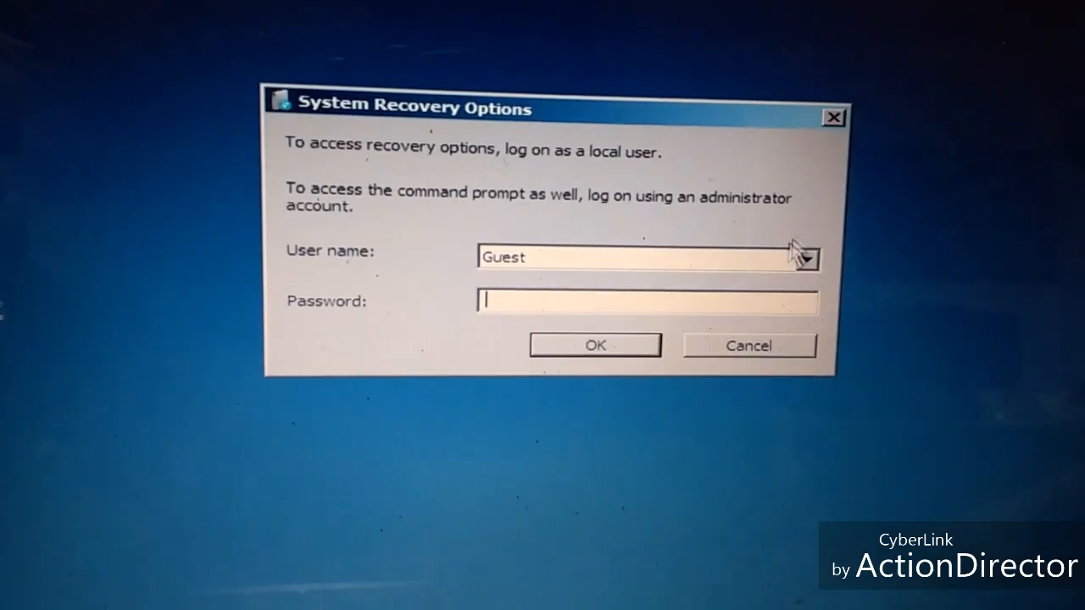
# Log on with the personal local user account instead.
pyautogui.click(802, 257)
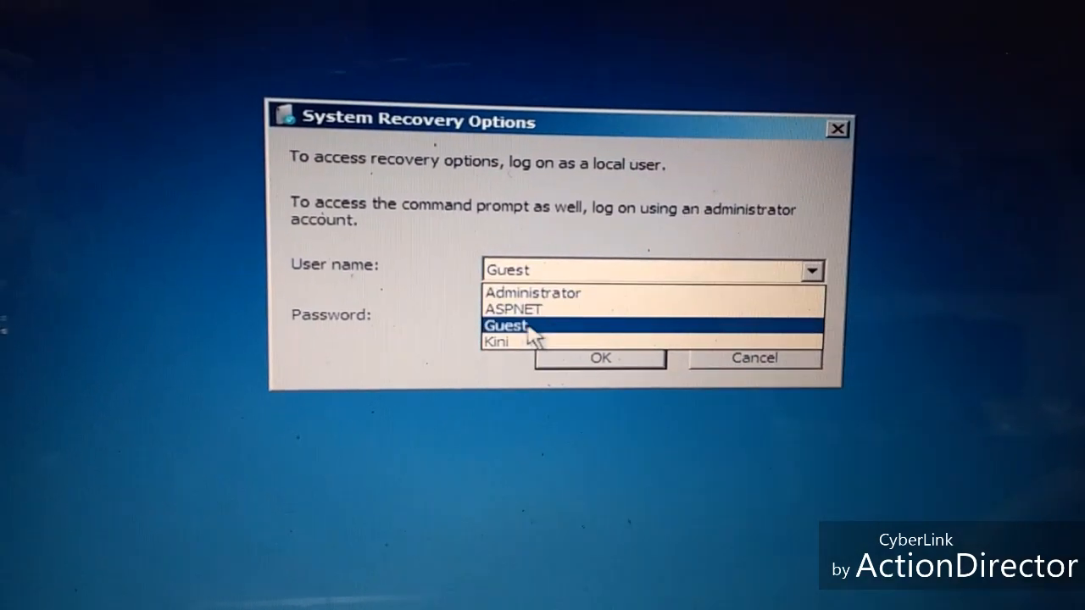
pyautogui.click(498, 342)
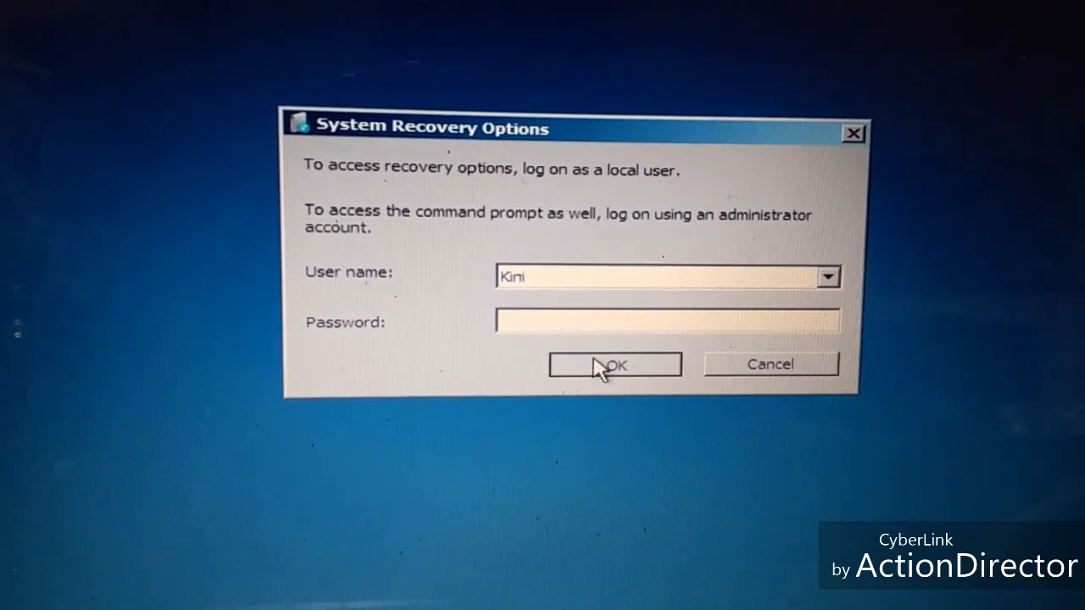
pyautogui.click(614, 365)
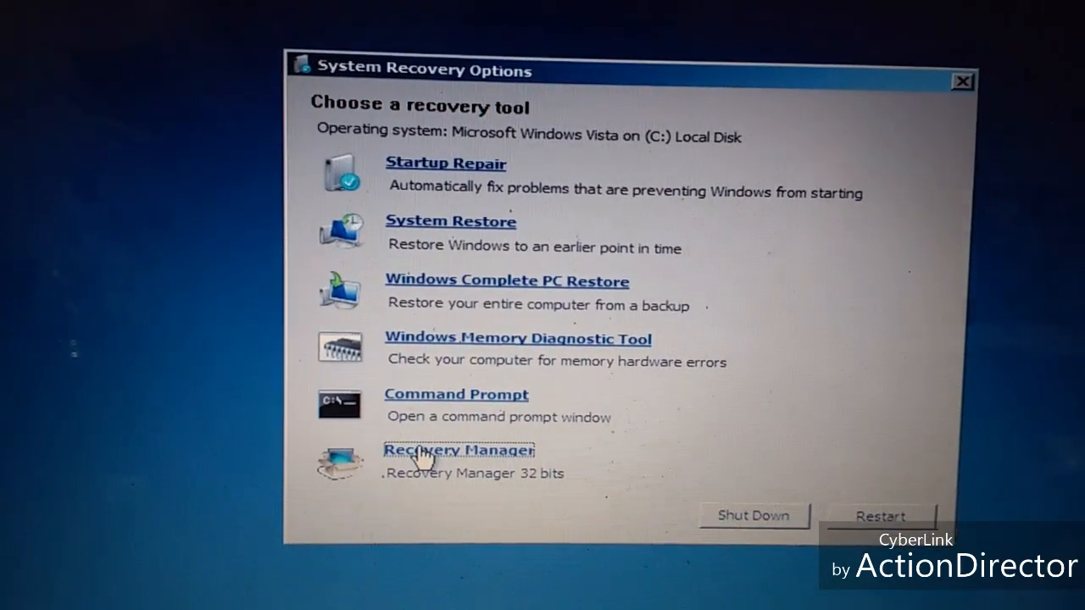
# Launch Recovery Manager from the recovery tools and pass its welcome page.
pyautogui.click(456, 450)
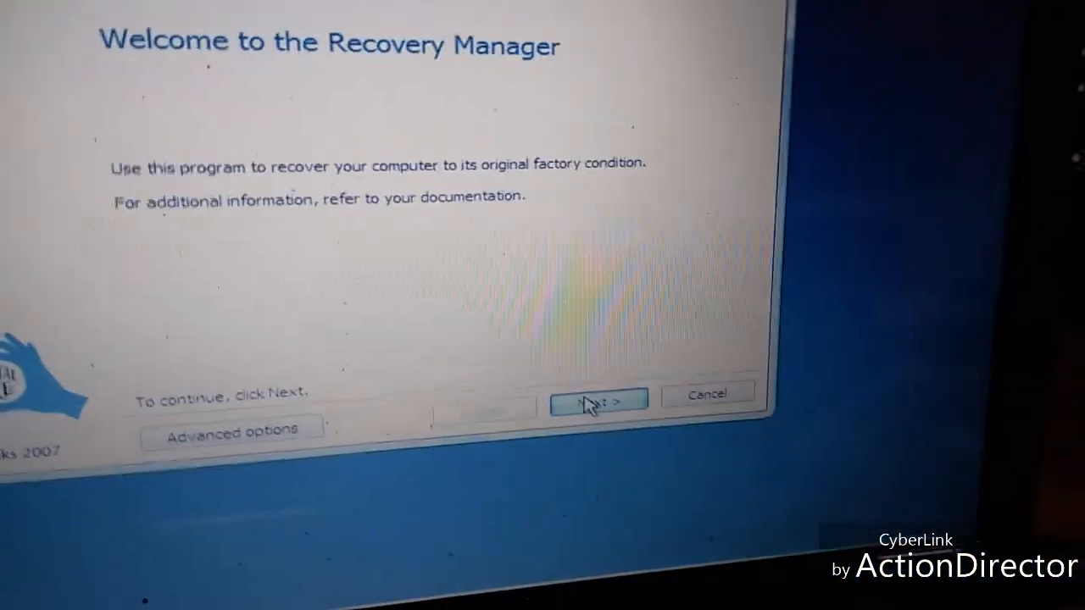
pyautogui.click(597, 399)
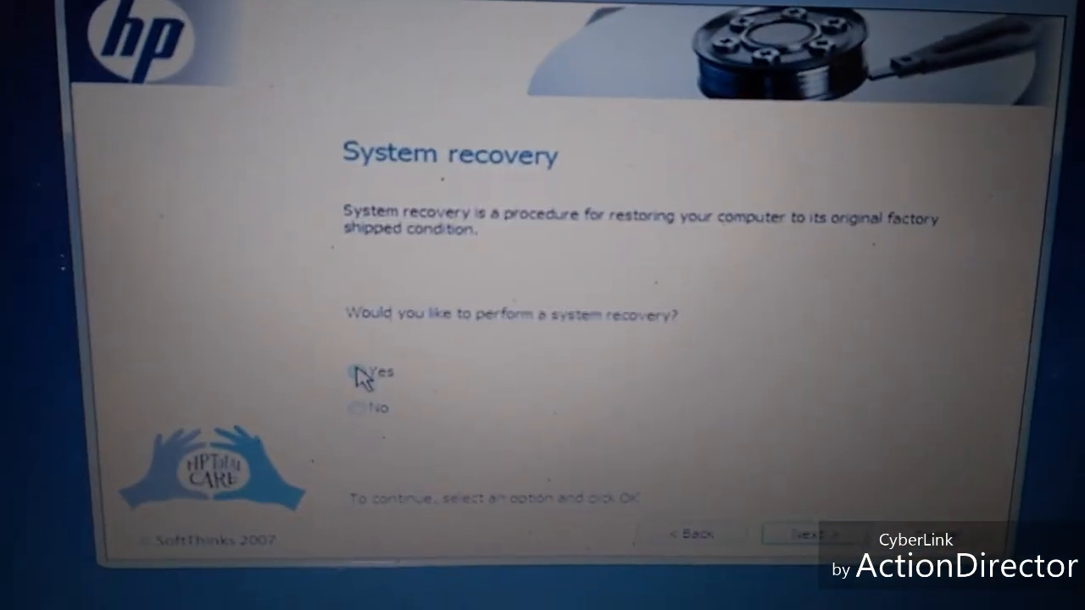
# Choose Yes to system recovery and wait for the factory restore to complete.
pyautogui.click(351, 365)
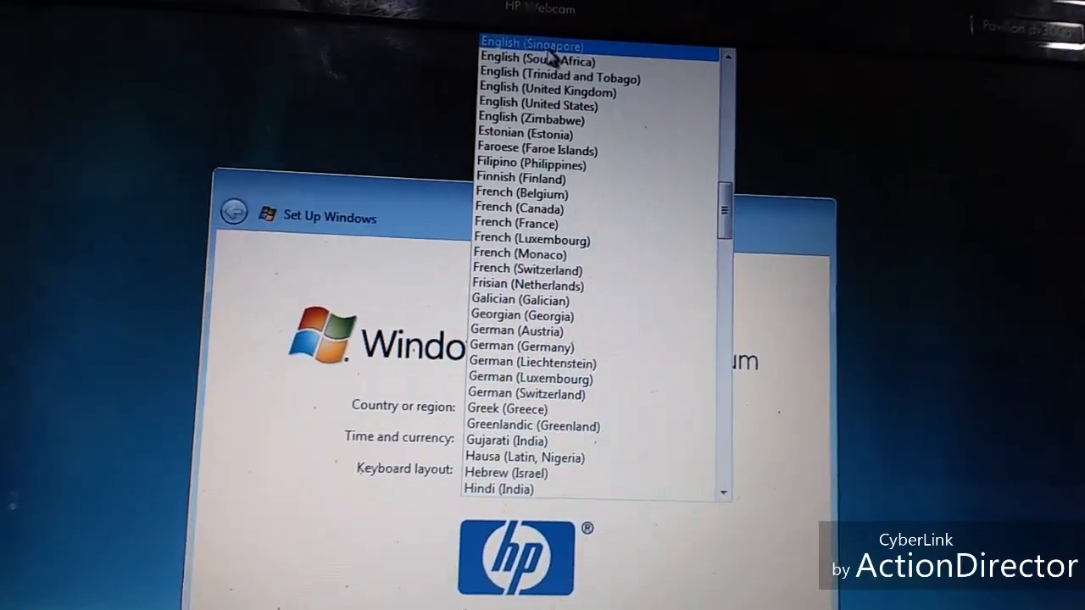
pyautogui.click(556, 84)
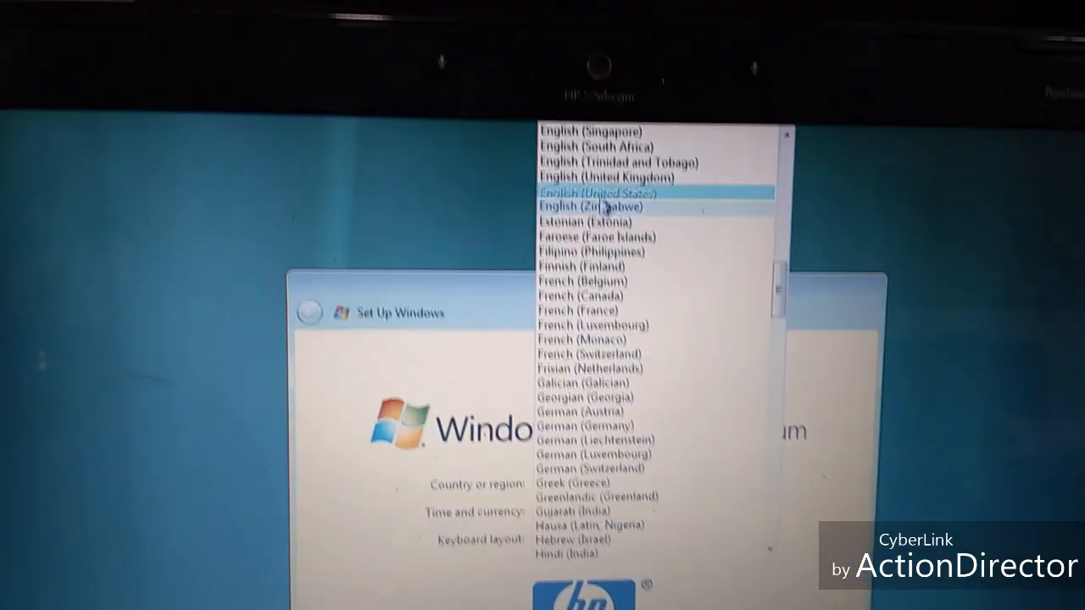
# Choose country Australia and English (Australia) time and currency, and keep the US keyboard.
pyautogui.click(602, 162)
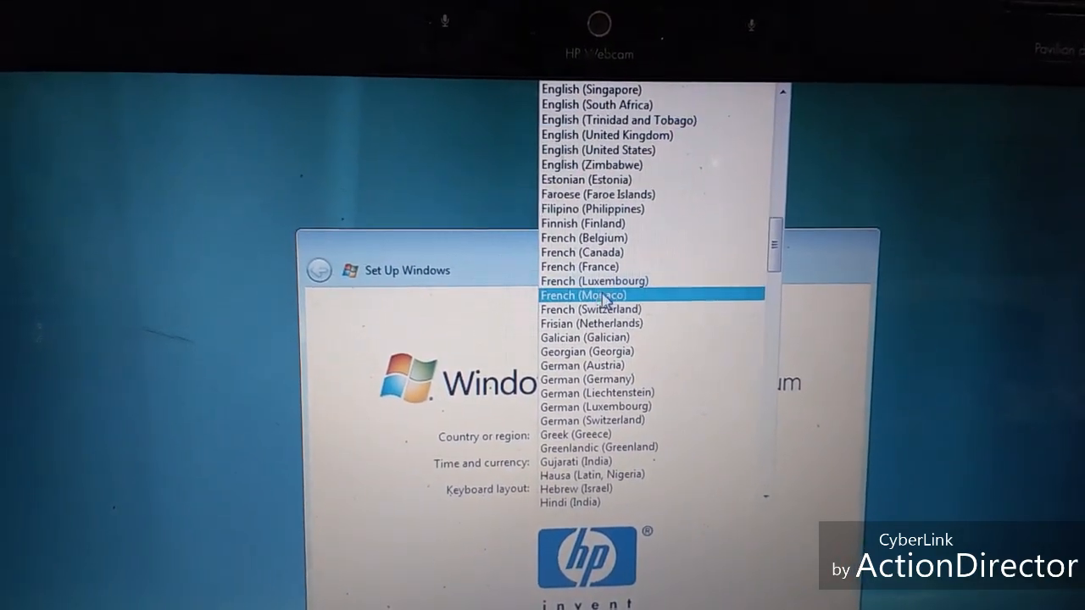
pyautogui.click(596, 147)
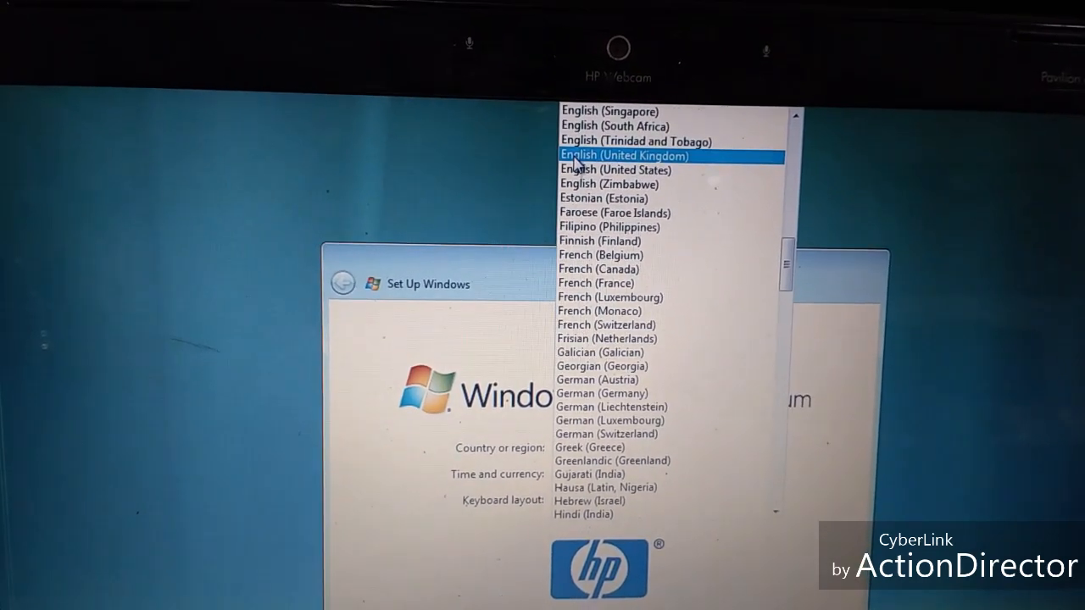
pyautogui.click(623, 155)
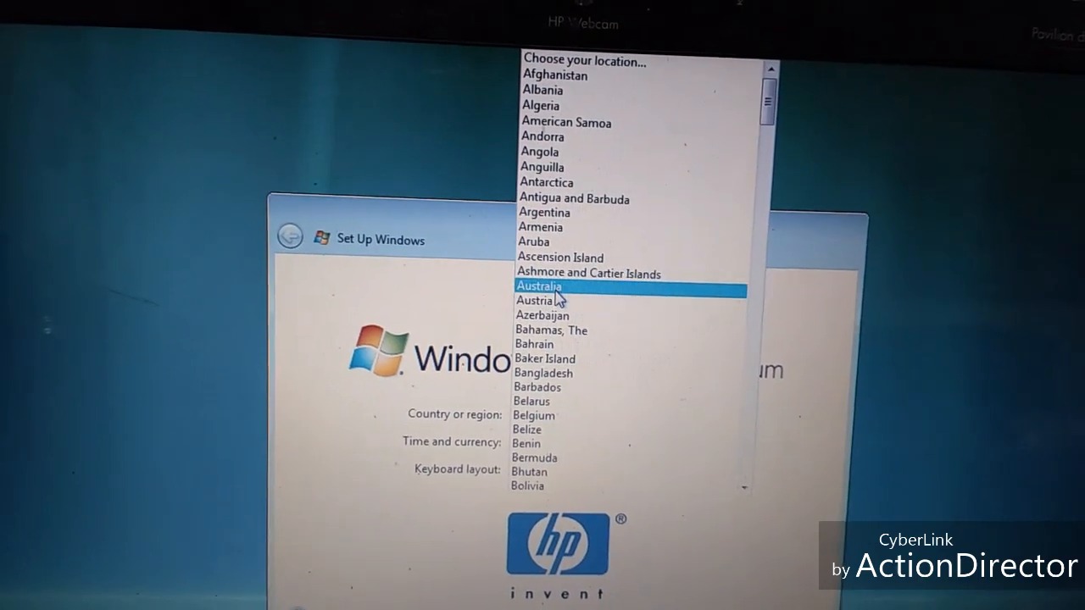
pyautogui.click(540, 286)
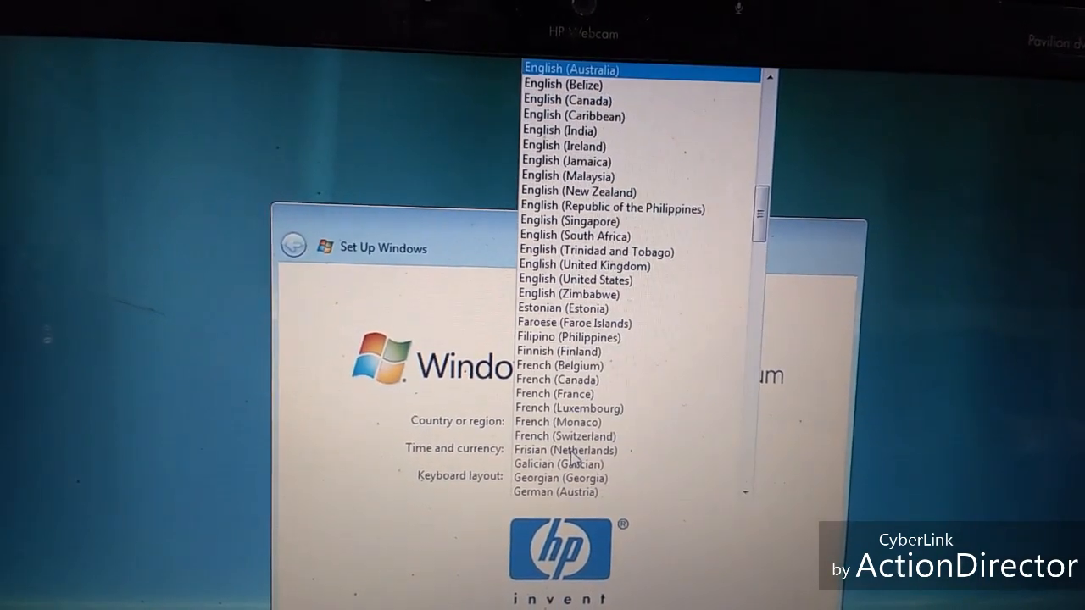
pyautogui.click(571, 69)
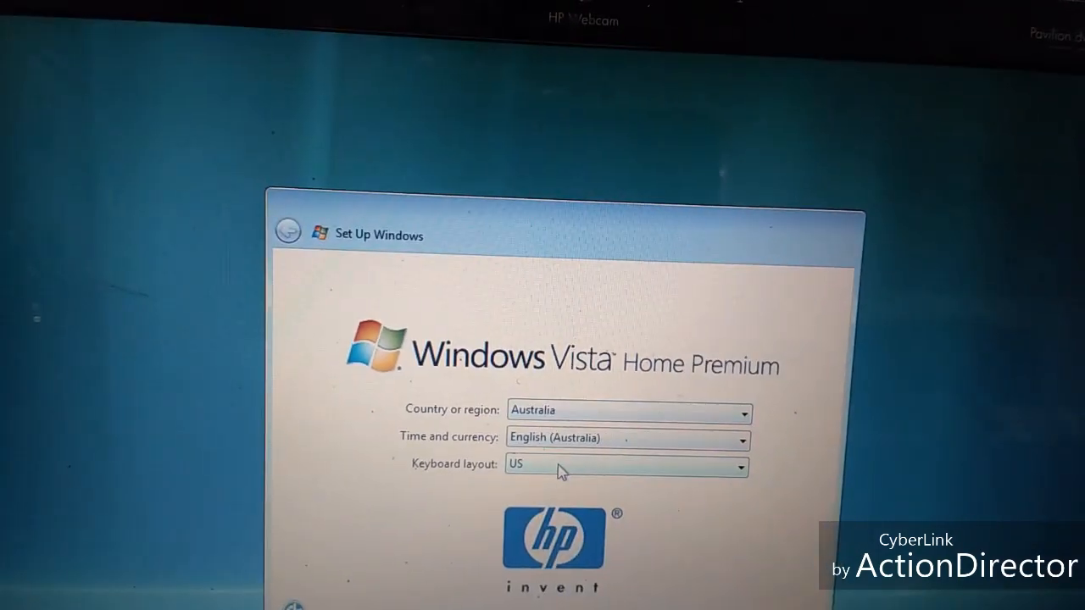
pyautogui.click(741, 467)
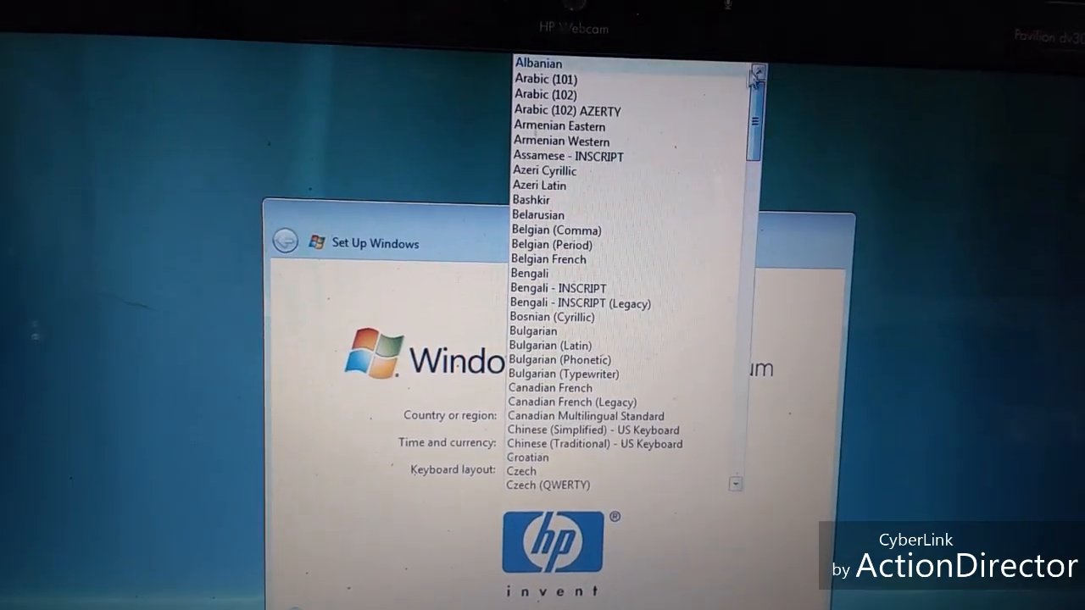
pyautogui.click(561, 141)
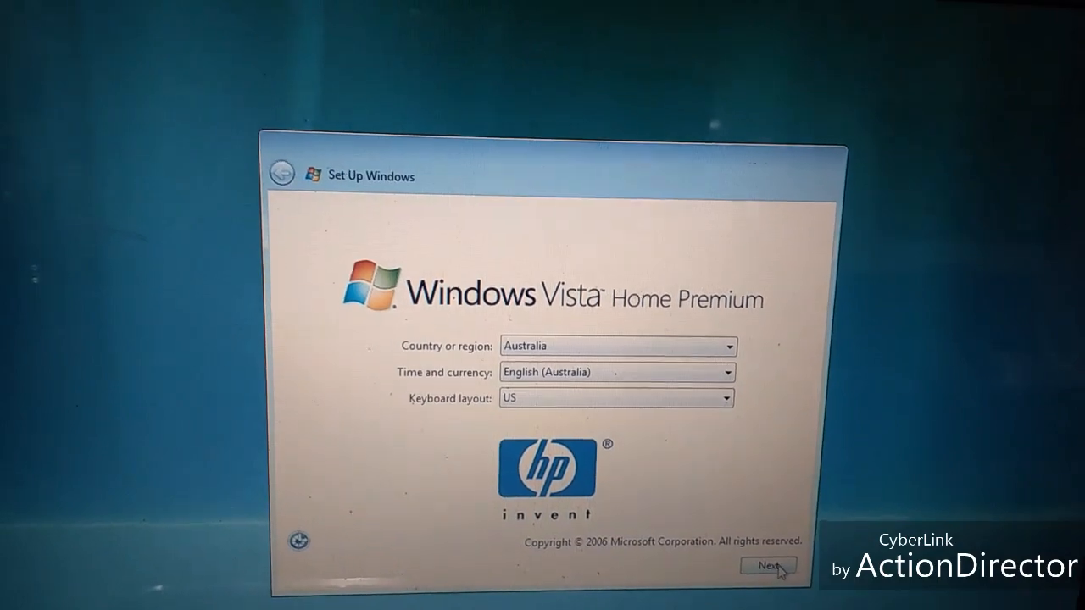
# Continue past regional settings, accept the license terms, and reach the user name page.
pyautogui.click(768, 565)
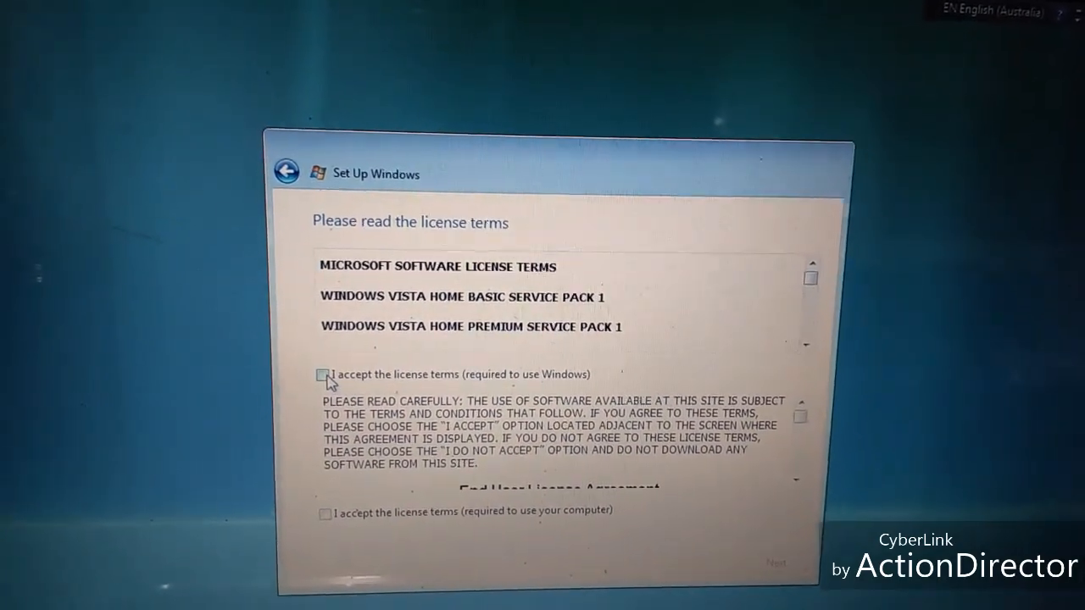
pyautogui.click(325, 375)
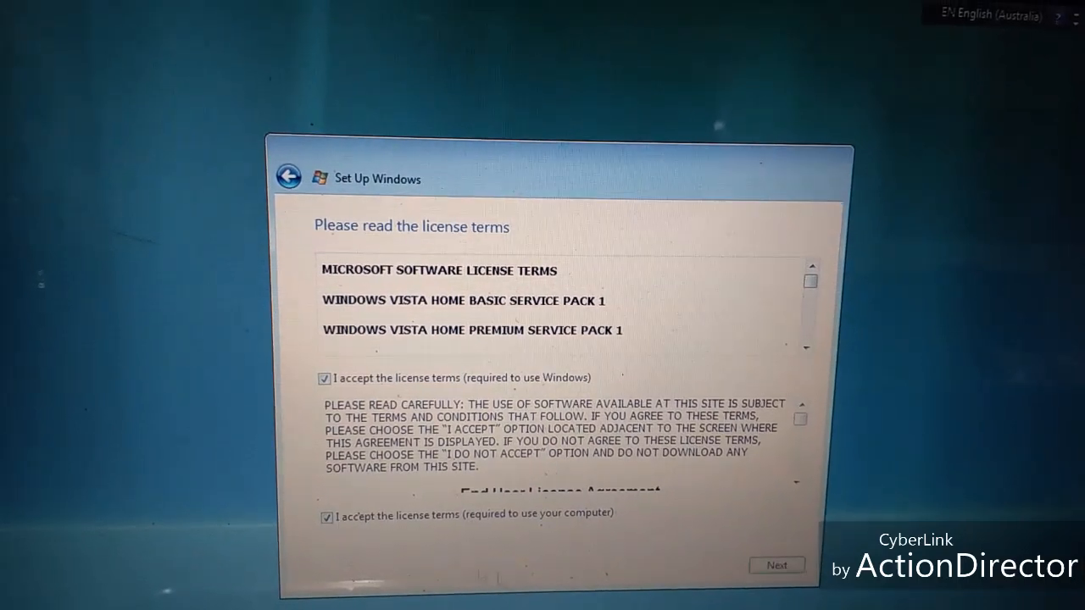
pyautogui.click(775, 565)
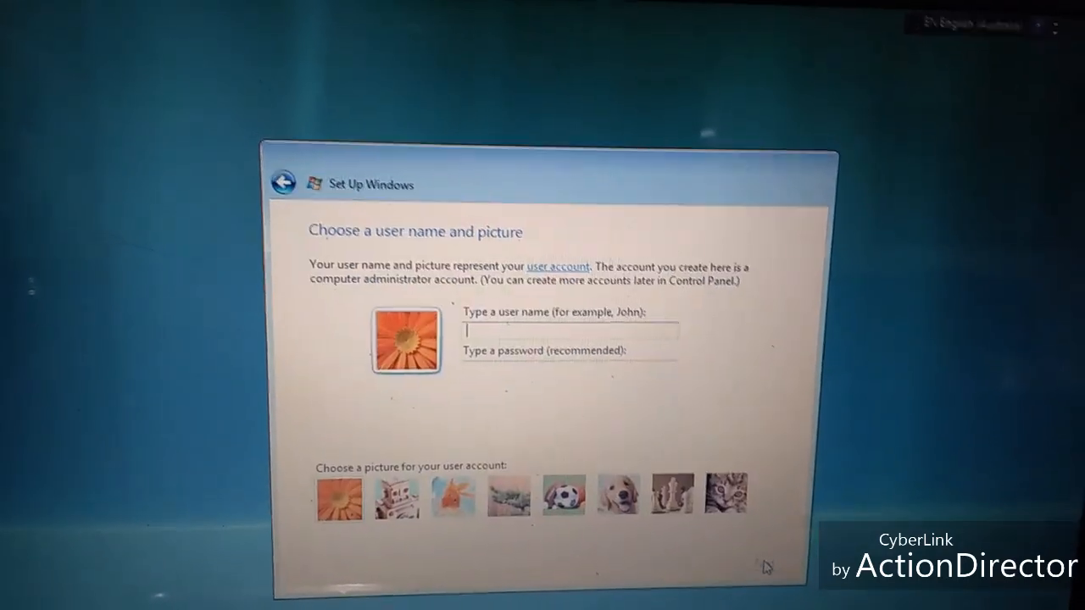